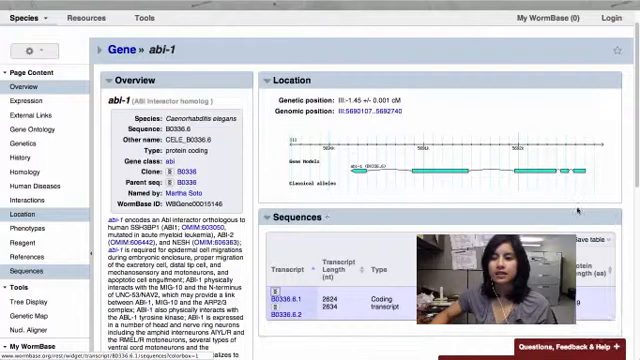
Step: Scroll down the abi-1 gene page to the Sequences section and its transcript table
scroll(down, 3)
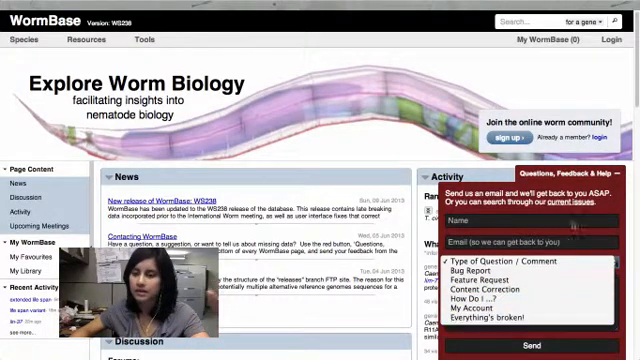
click(530, 264)
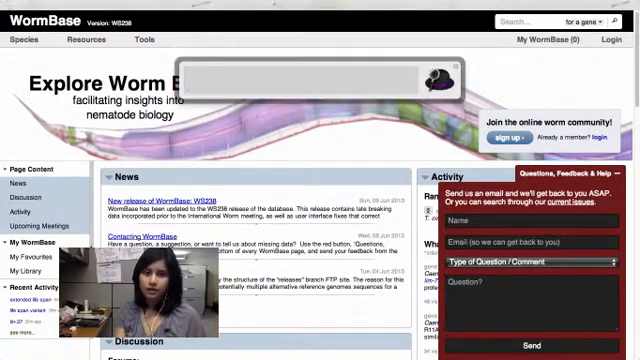
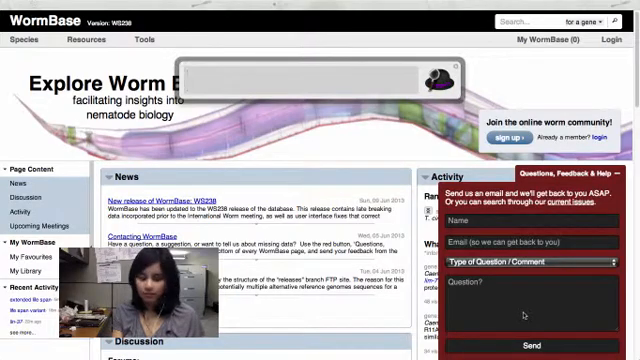
text(@wormbase)
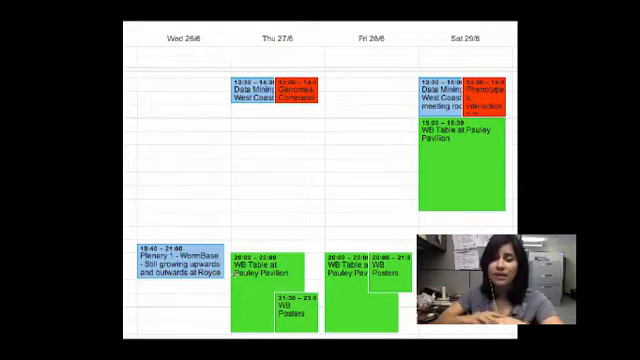
mouse_move(238, 118)
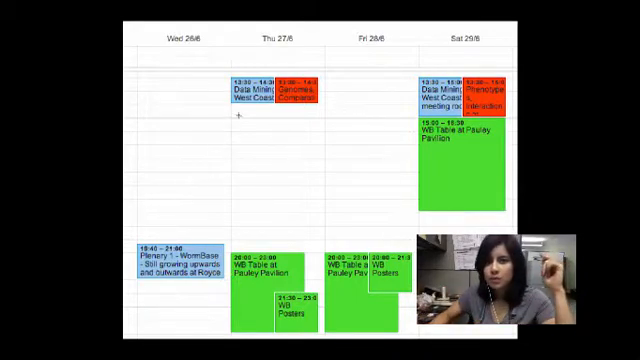